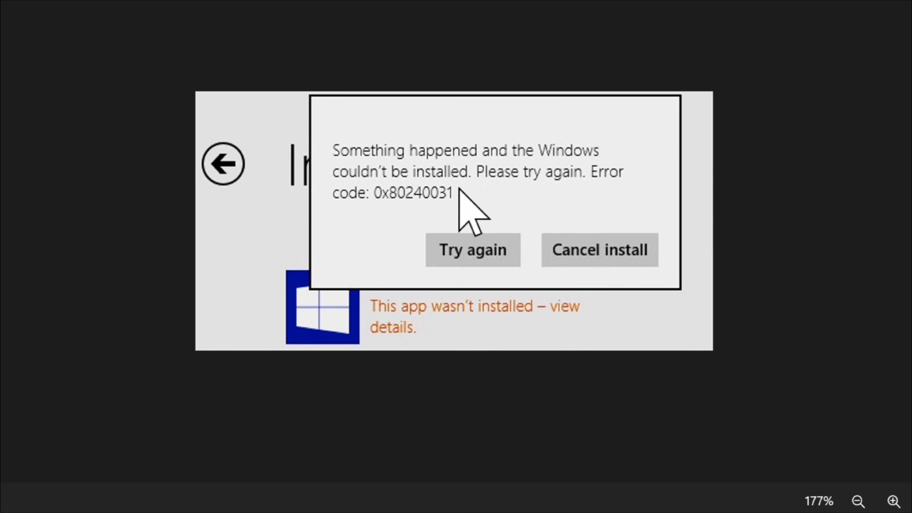
mouse_move(512, 210)
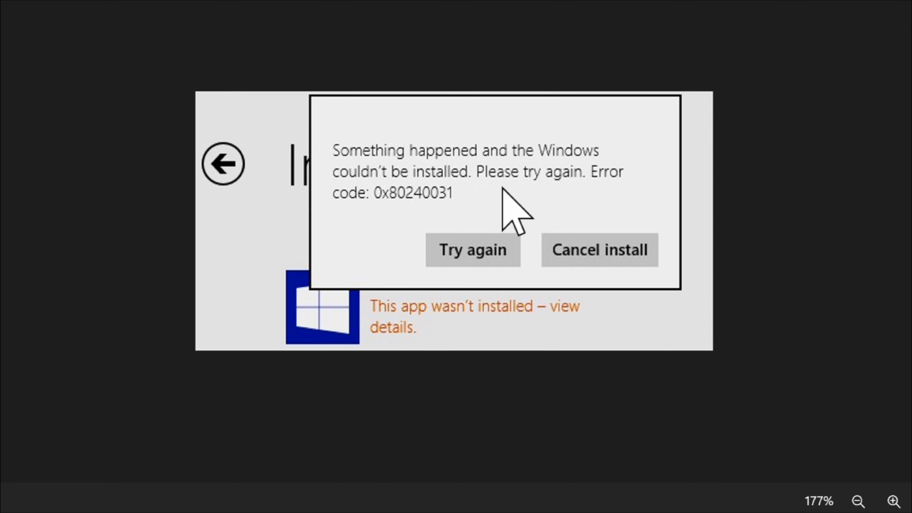
mouse_move(581, 197)
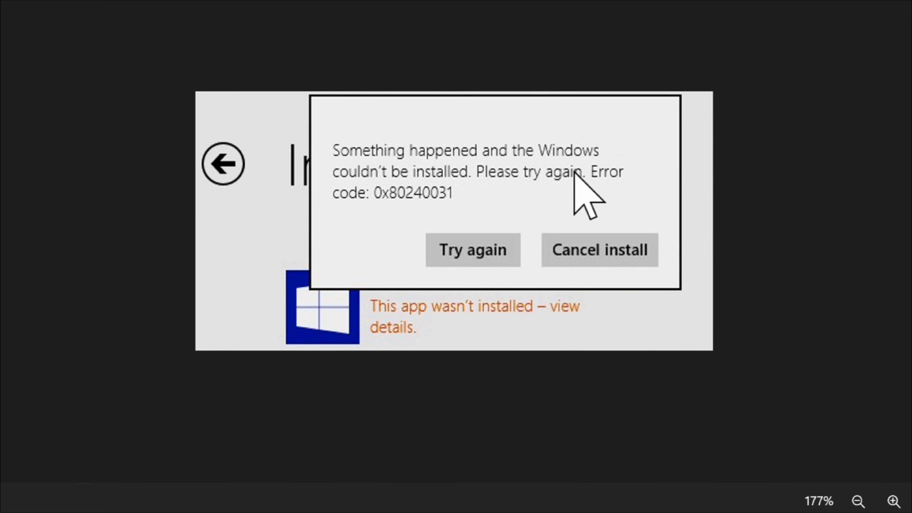
mouse_move(398, 236)
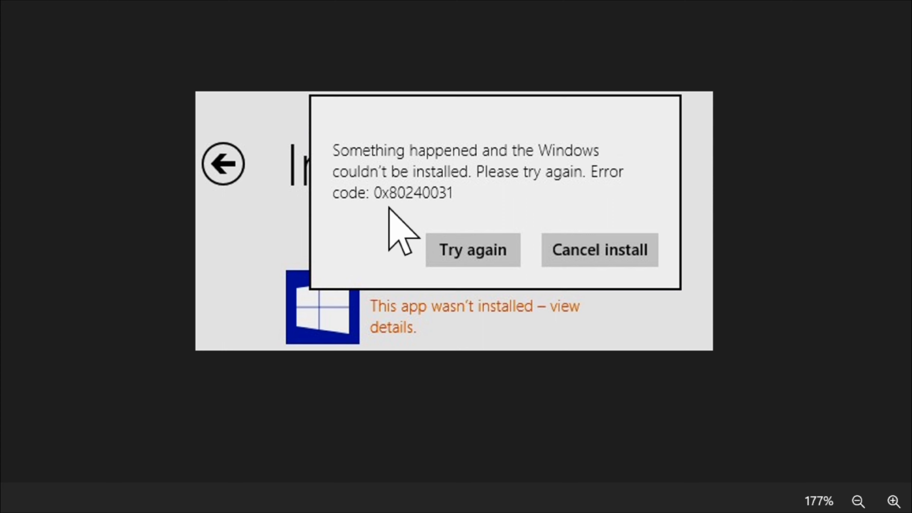
mouse_move(448, 236)
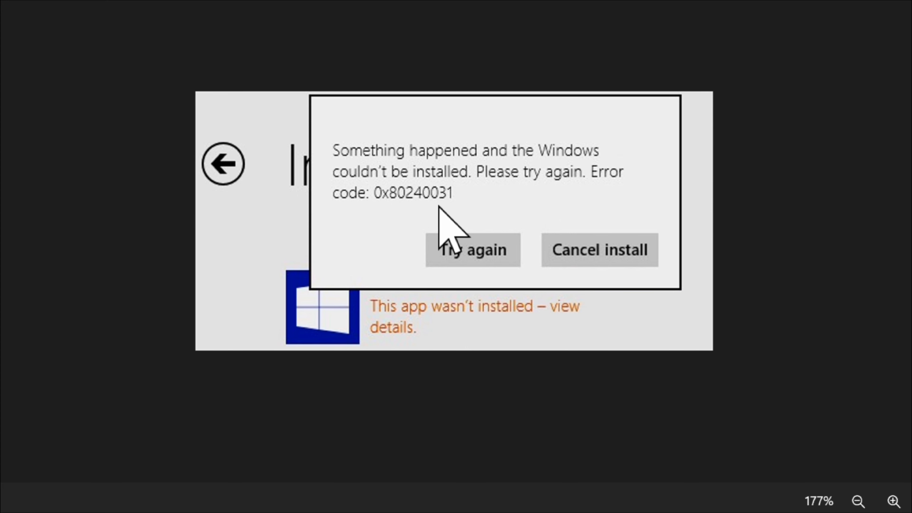
mouse_move(468, 407)
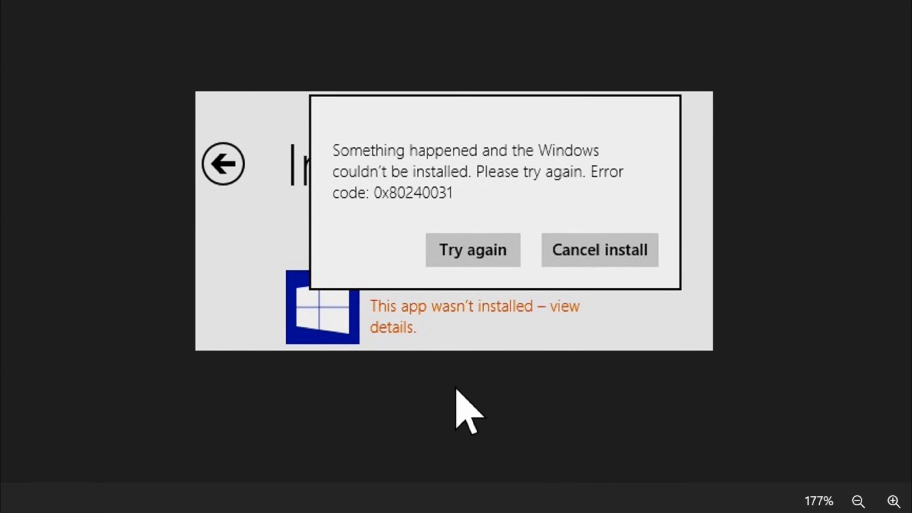
mouse_move(567, 502)
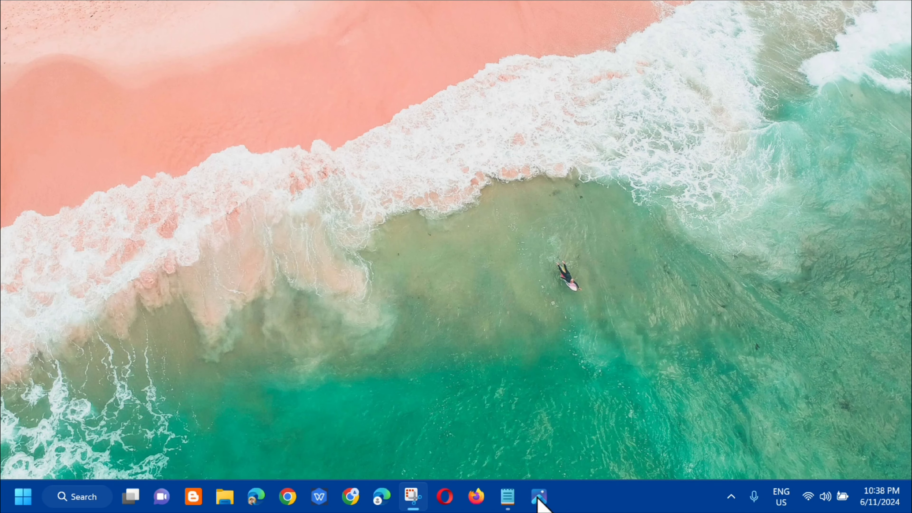
mouse_move(222, 395)
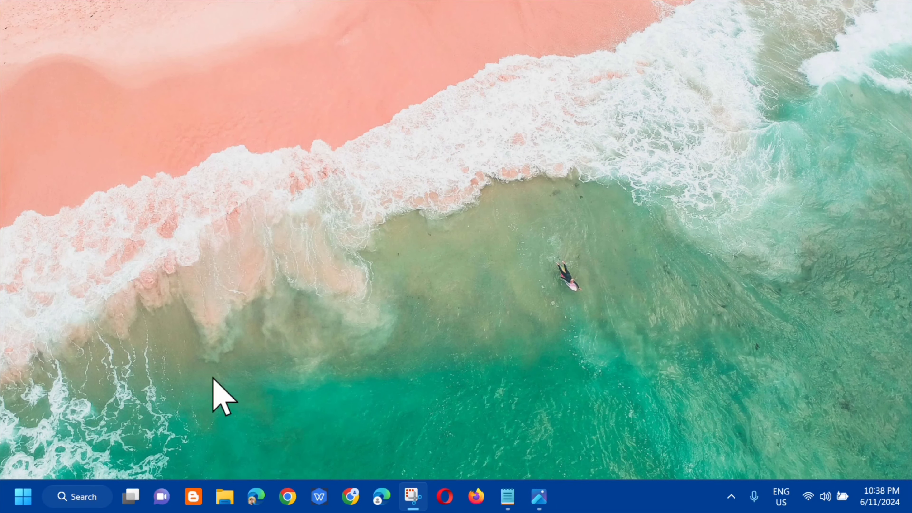
Find 'troubleshoot settings' in Windows Search and launch the System > Troubleshoot page.
left_click(76, 497)
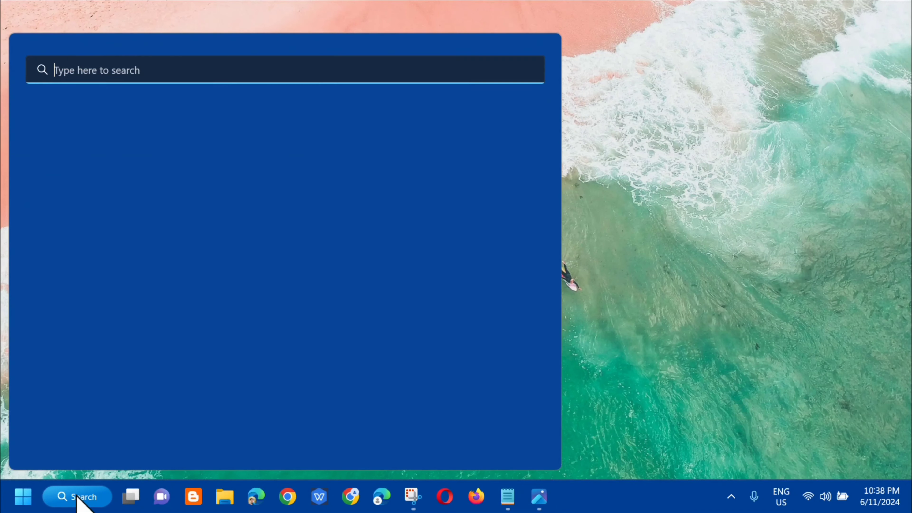
left_click(285, 70)
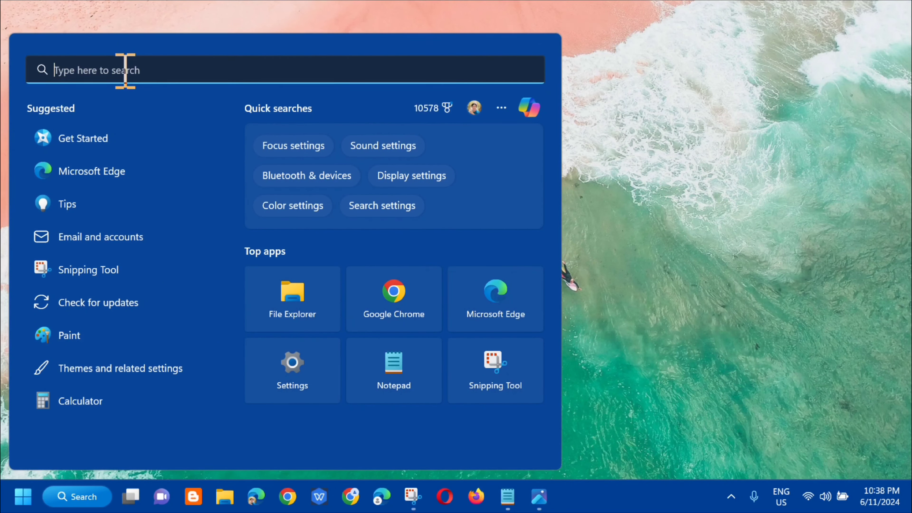
type("troubleshoot settings")
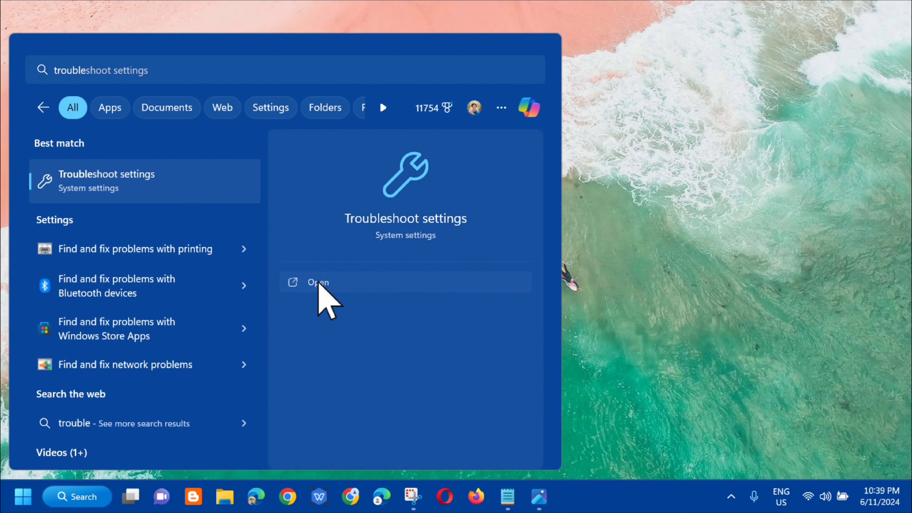
left_click(318, 282)
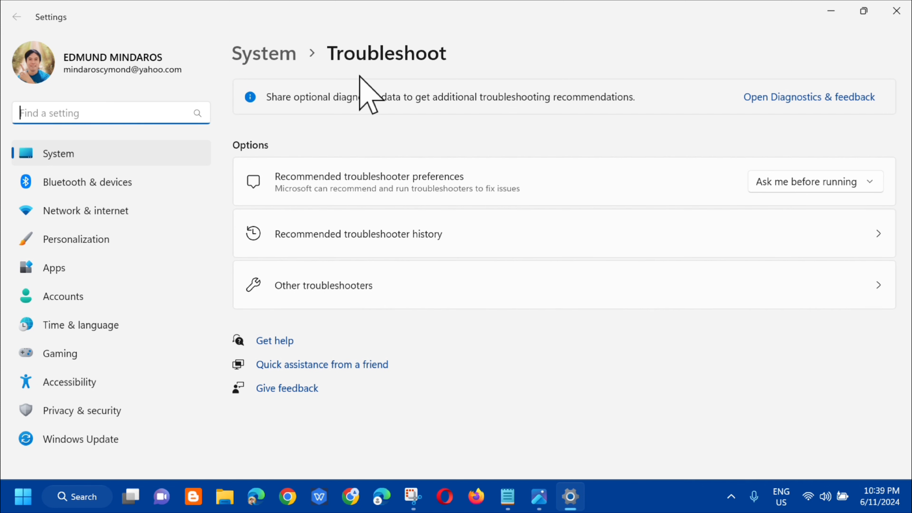
mouse_move(355, 143)
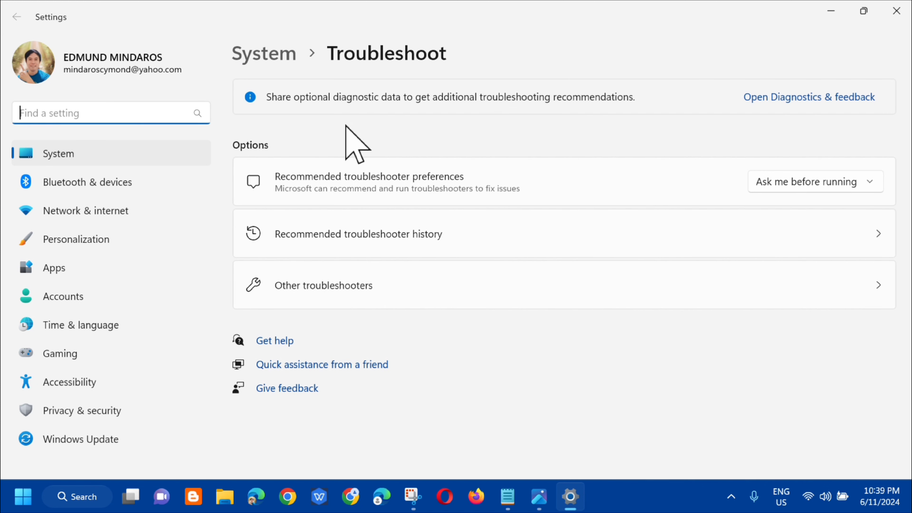
mouse_move(250, 169)
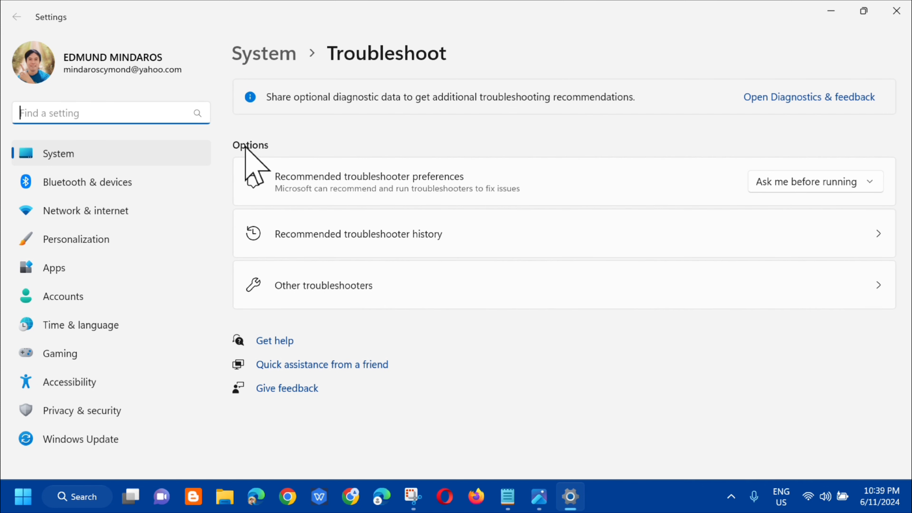
mouse_move(234, 305)
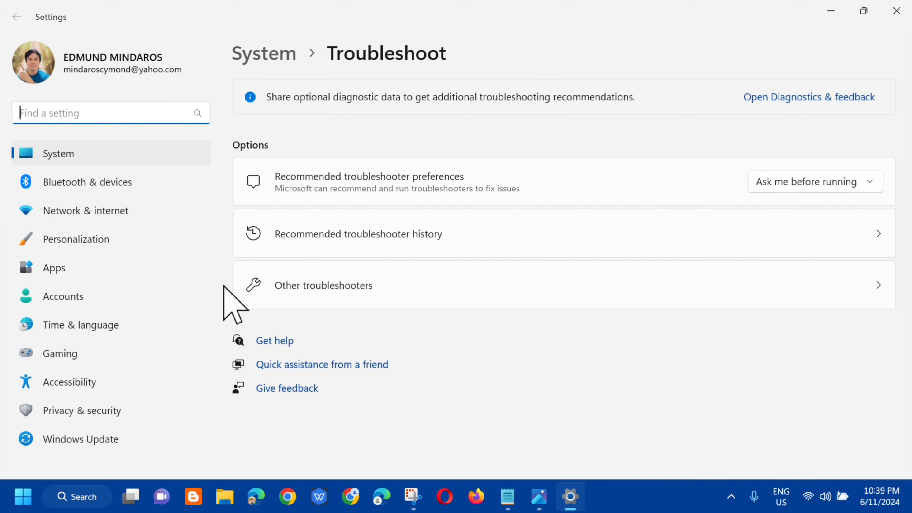
mouse_move(355, 314)
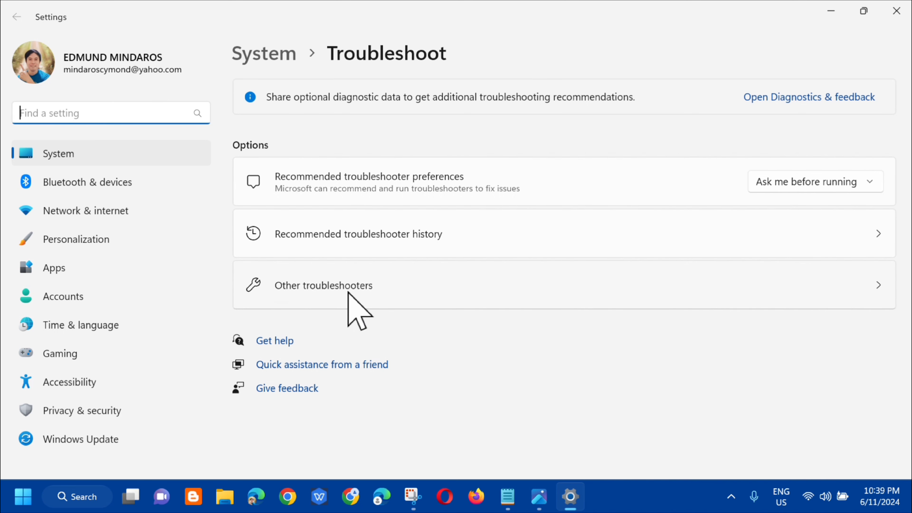
Show the Other troubleshooters list with Audio, Network, Printer and Windows Update entries.
left_click(323, 285)
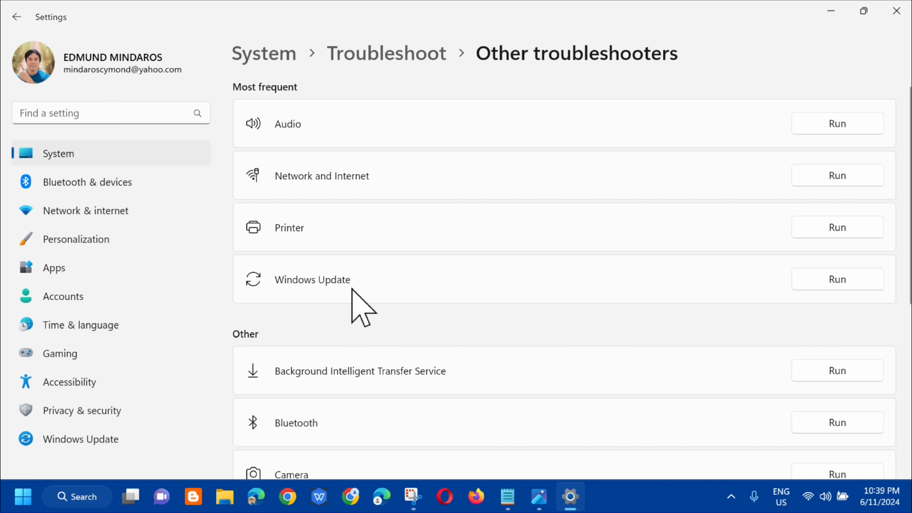
mouse_move(517, 96)
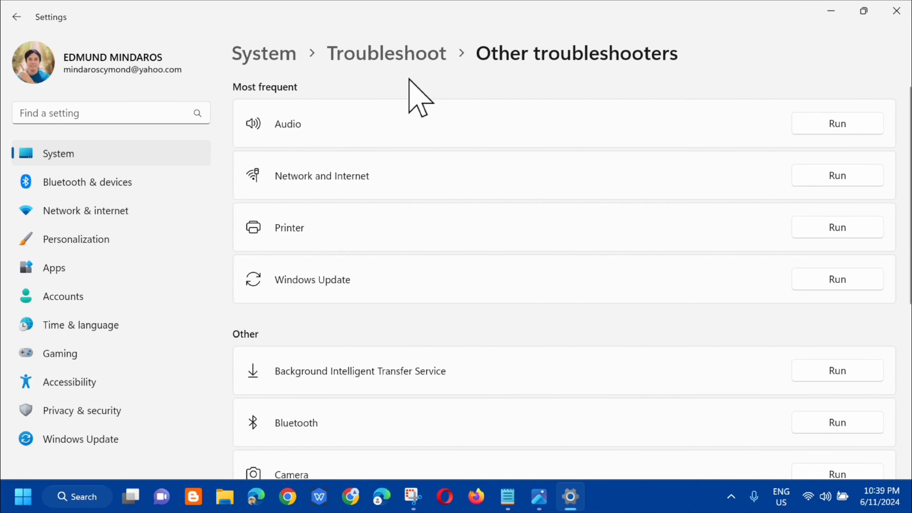
mouse_move(313, 142)
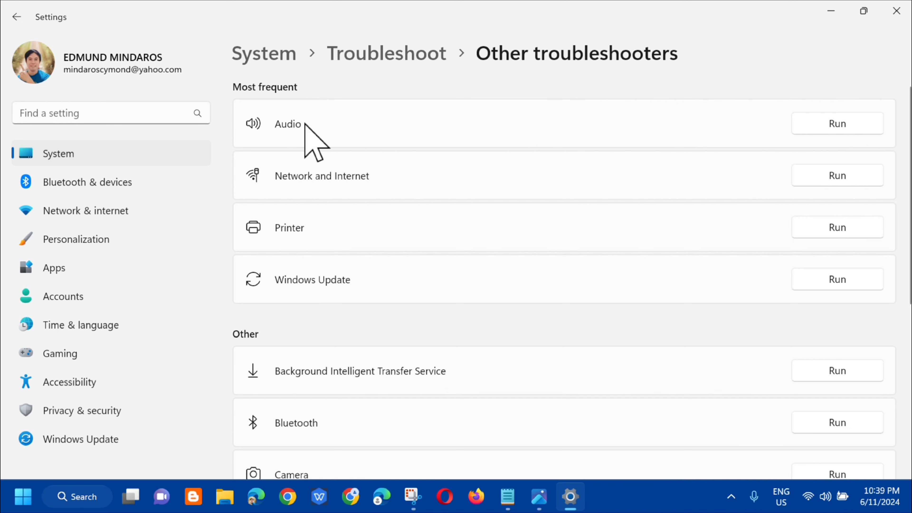
mouse_move(316, 317)
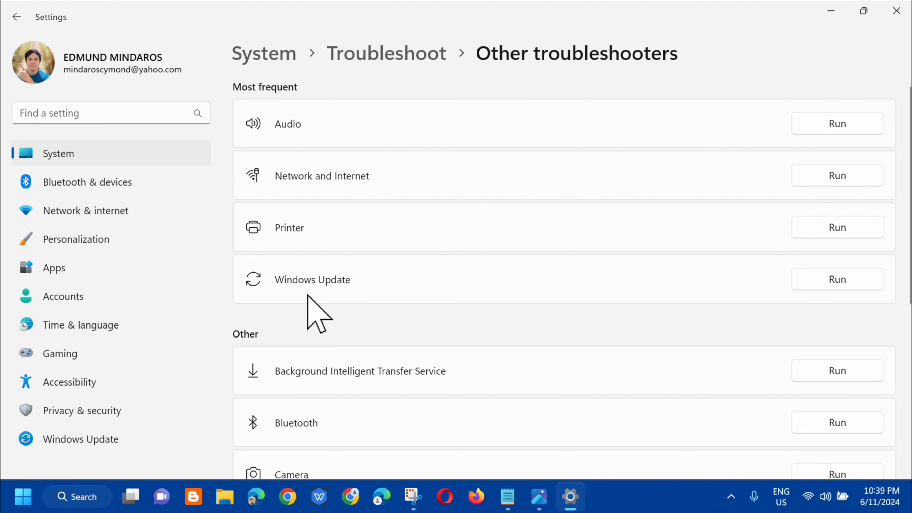
mouse_move(783, 314)
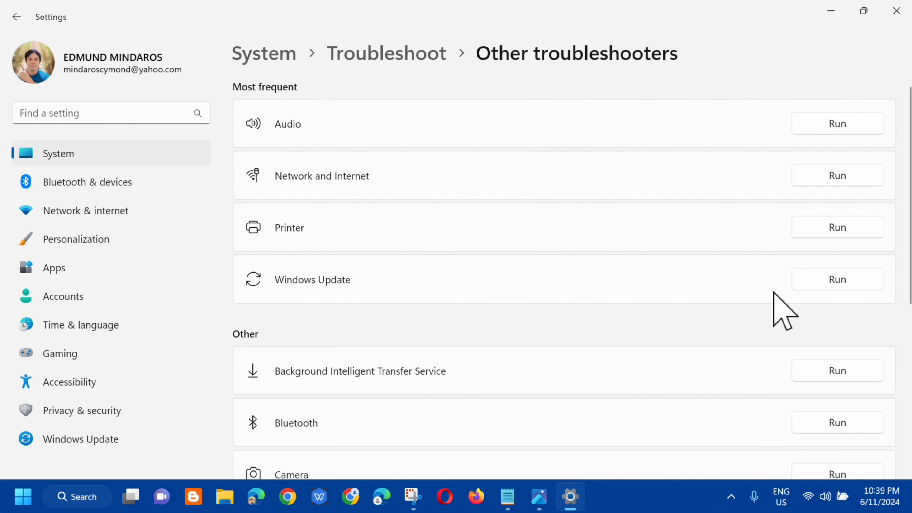
Run the Windows Update troubleshooter so it starts detecting update problems.
left_click(836, 279)
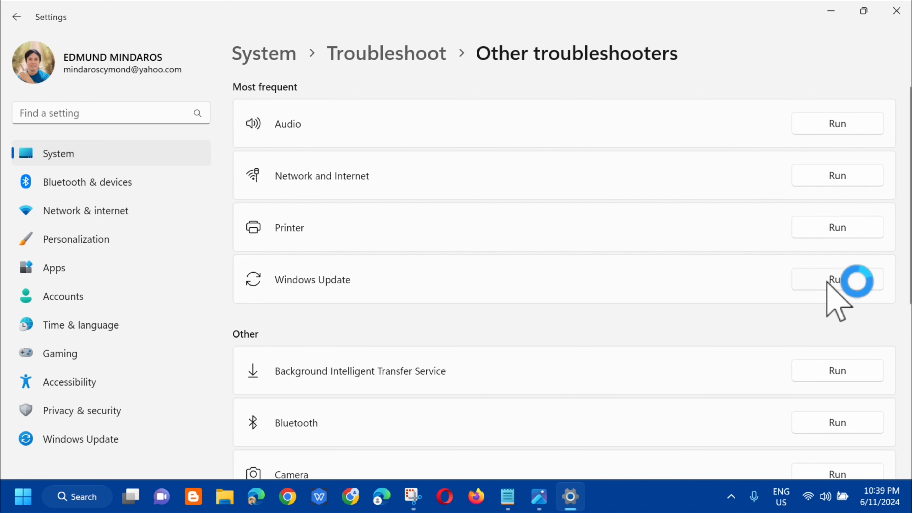
left_click(836, 279)
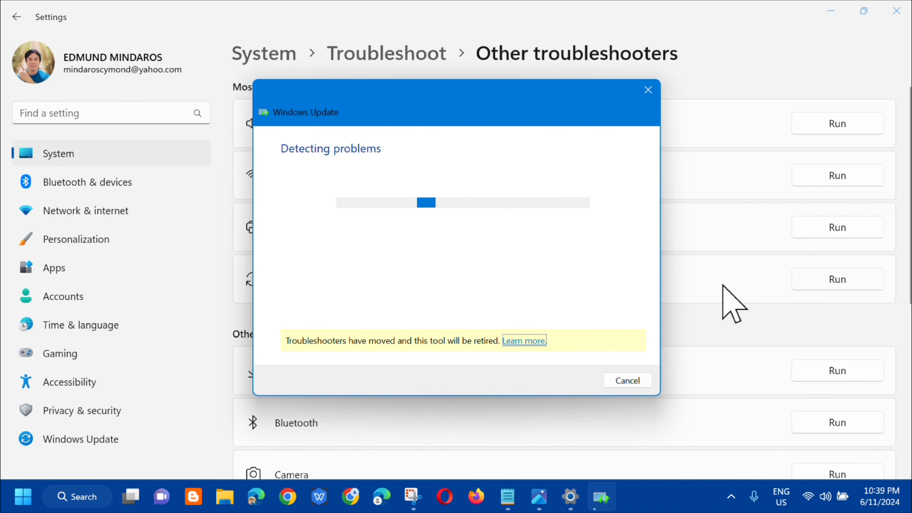
mouse_move(585, 303)
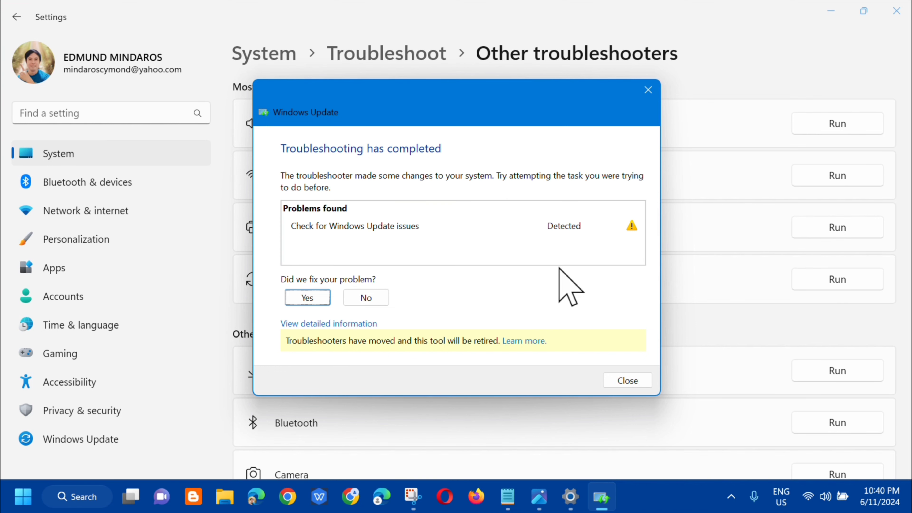
mouse_move(444, 187)
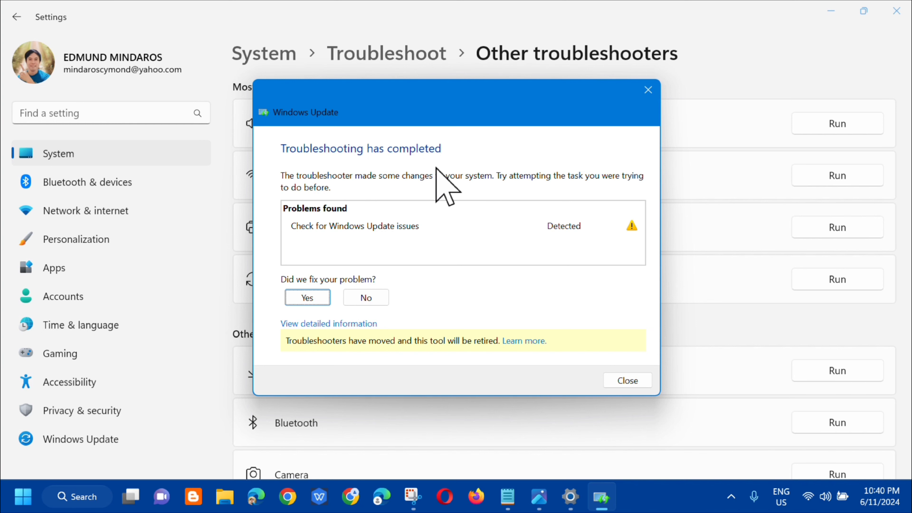
mouse_move(611, 151)
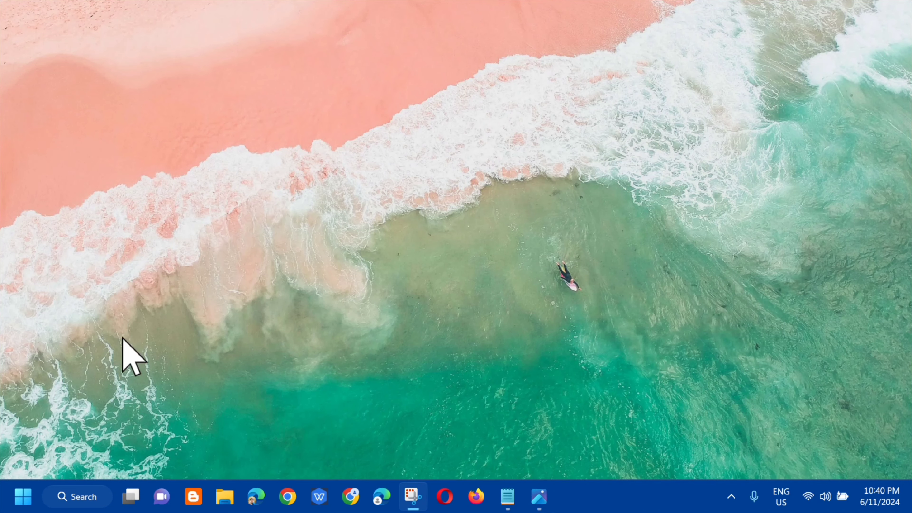
Launch Command Prompt as administrator via Search for 'cmd' and approve the UAC prompt.
left_click(77, 495)
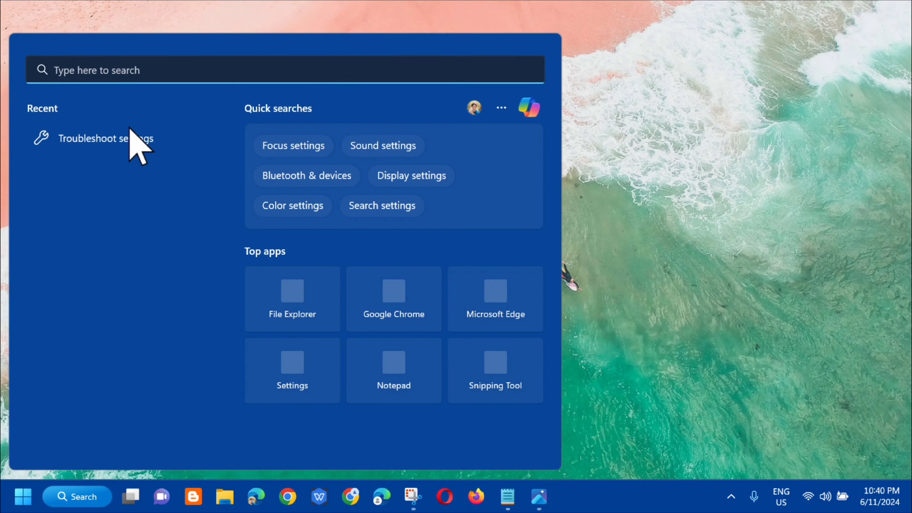
type("cmd")
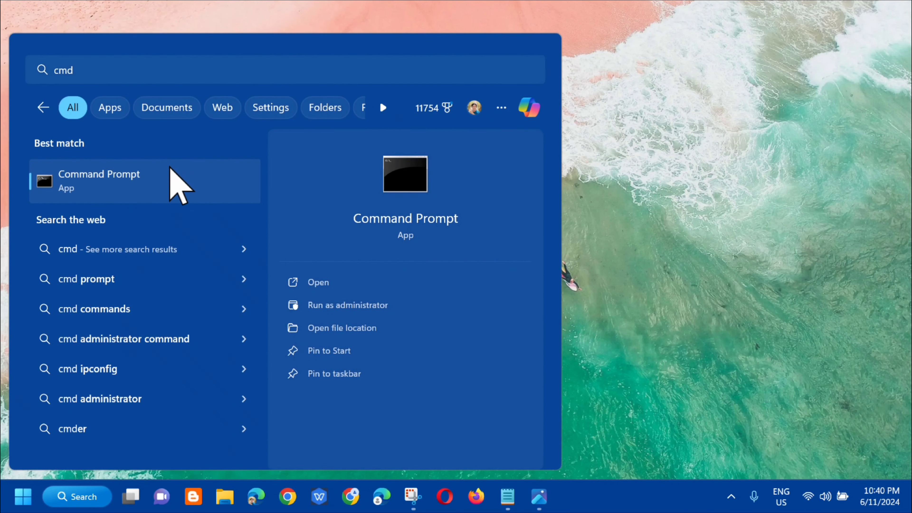
right_click(99, 180)
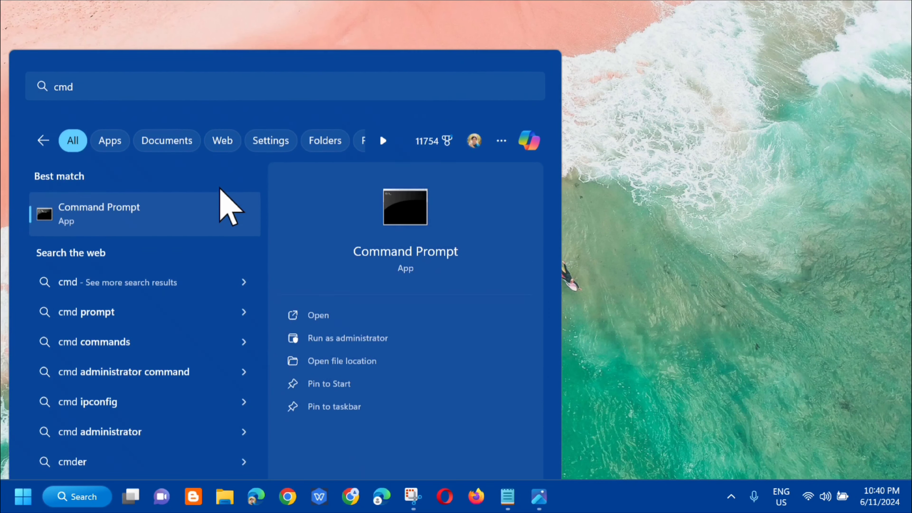
left_click(347, 337)
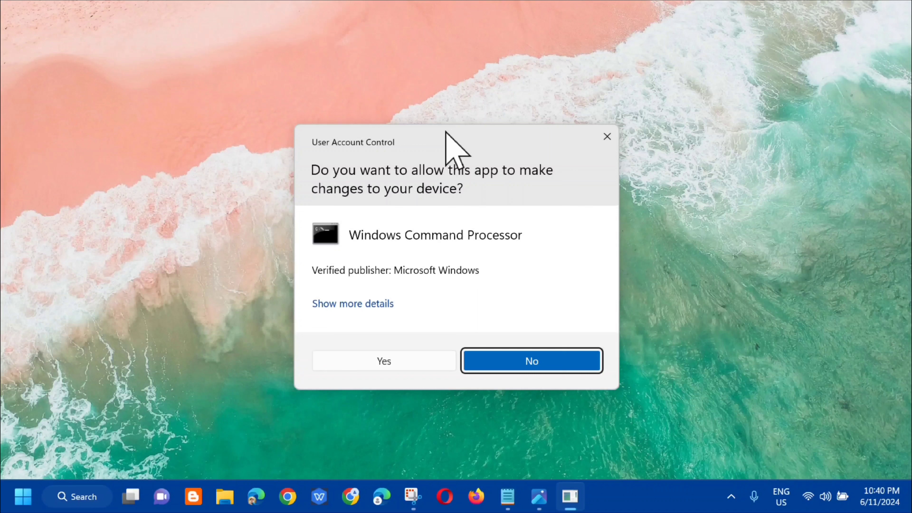
mouse_move(378, 384)
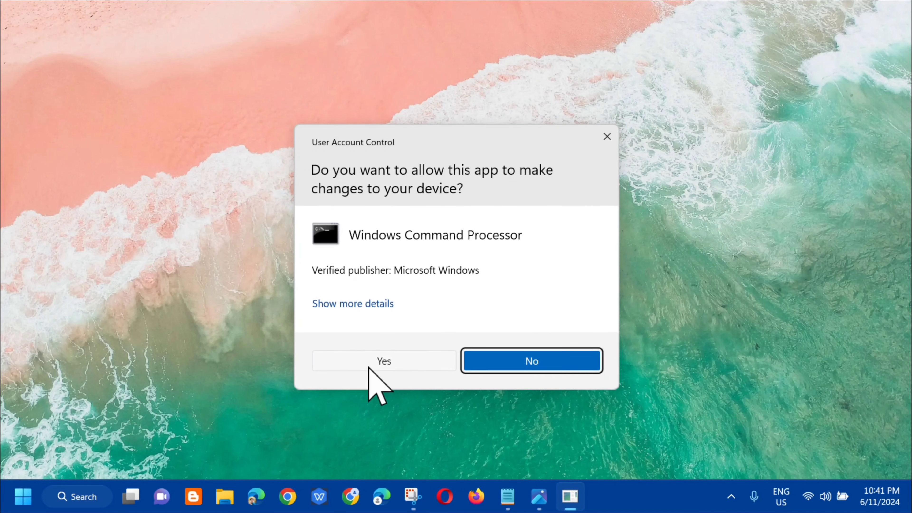
left_click(383, 361)
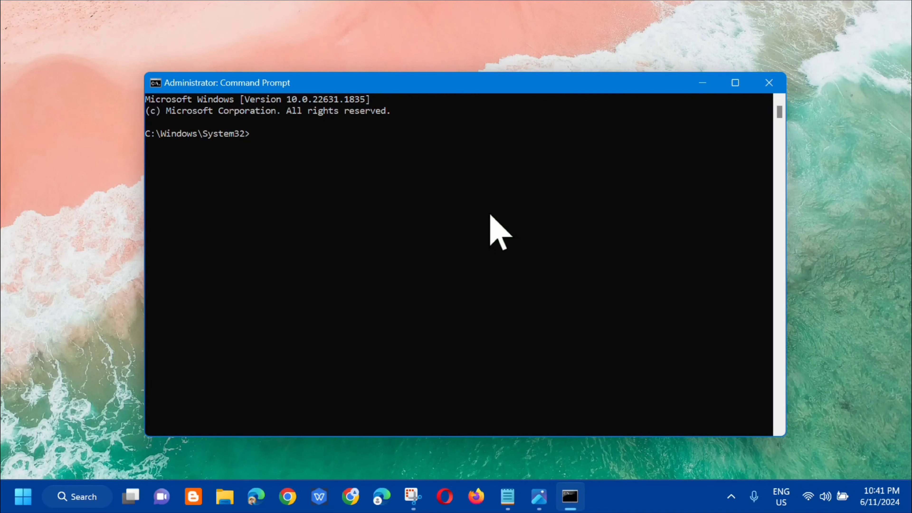
mouse_move(509, 497)
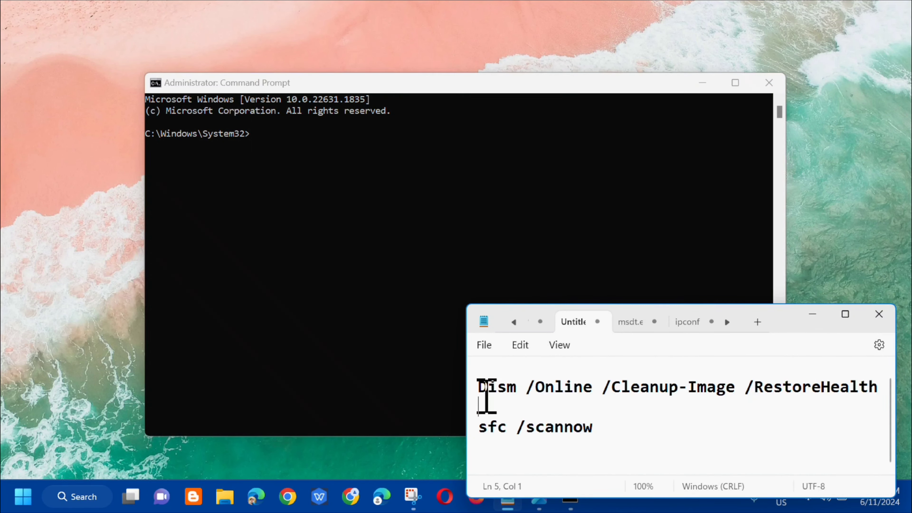
Copy the Dism /Online /Cleanup-Image /RestoreHealth line from Notepad and paste it at the prompt.
double_click(495, 386)
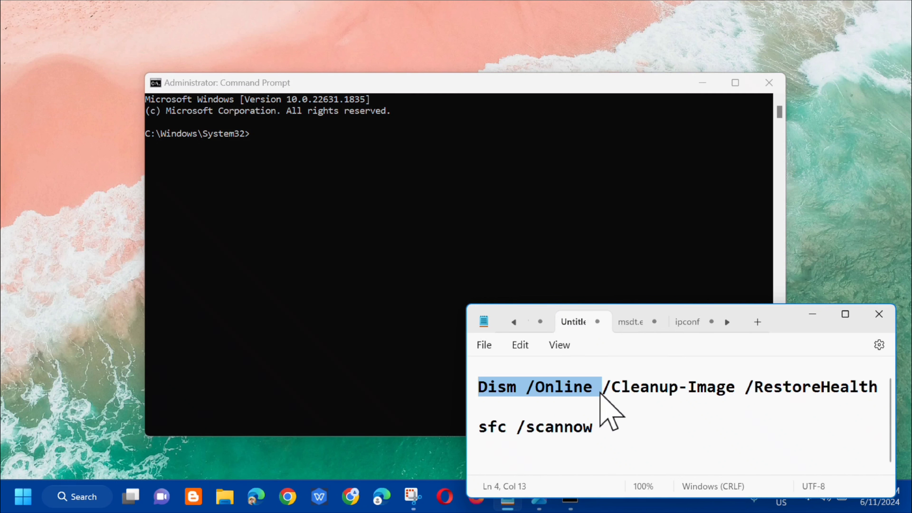
left_click_drag(602, 386, 718, 387)
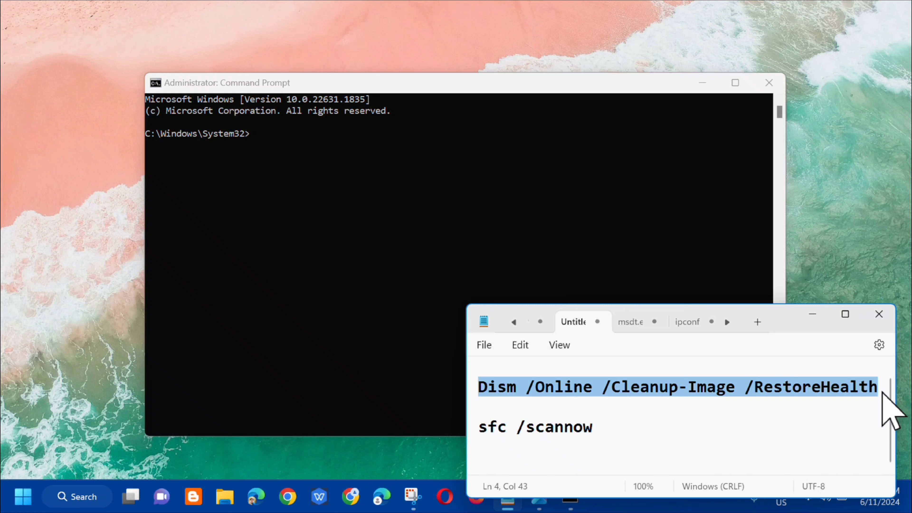
mouse_move(836, 372)
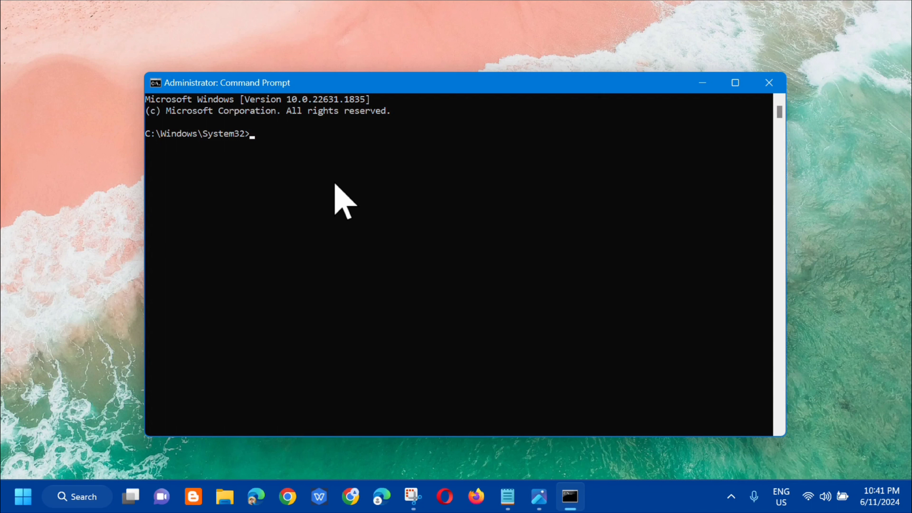
mouse_move(435, 102)
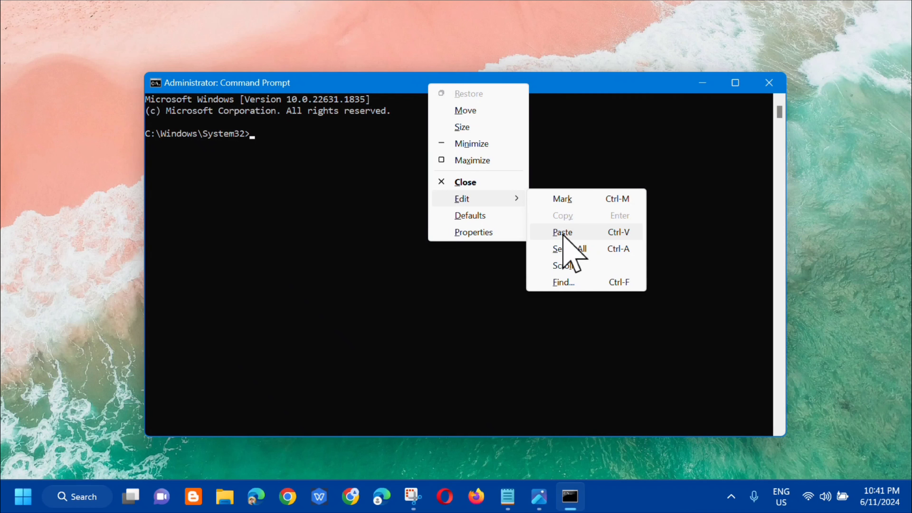
left_click(562, 232)
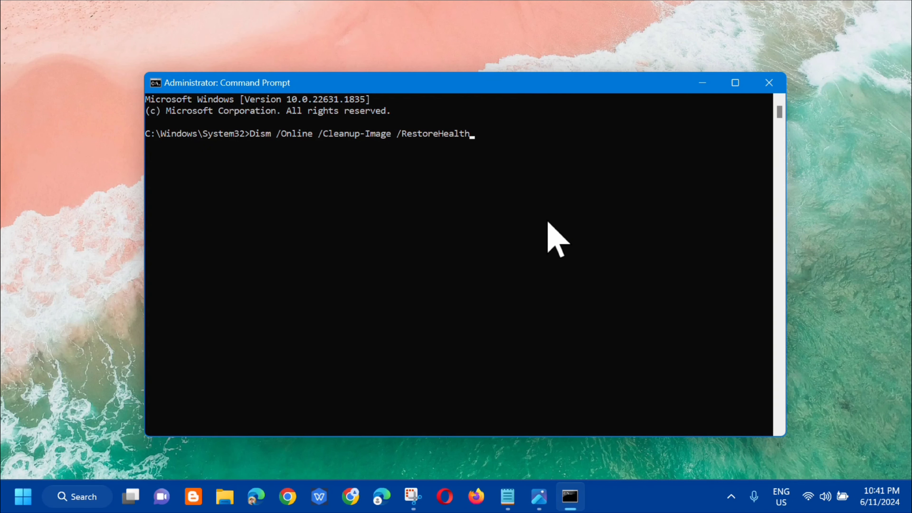
Run the DISM RestoreHealth command until the restore operation completes successfully.
key("Enter")
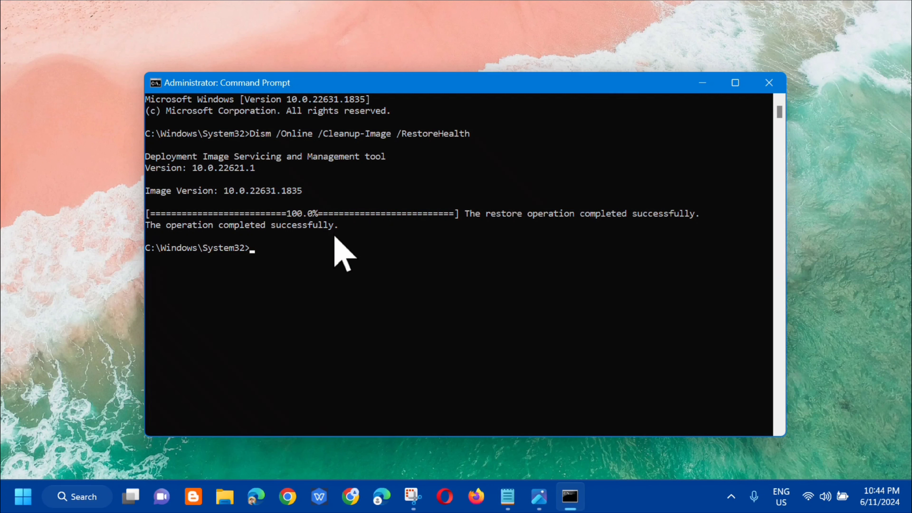
mouse_move(276, 277)
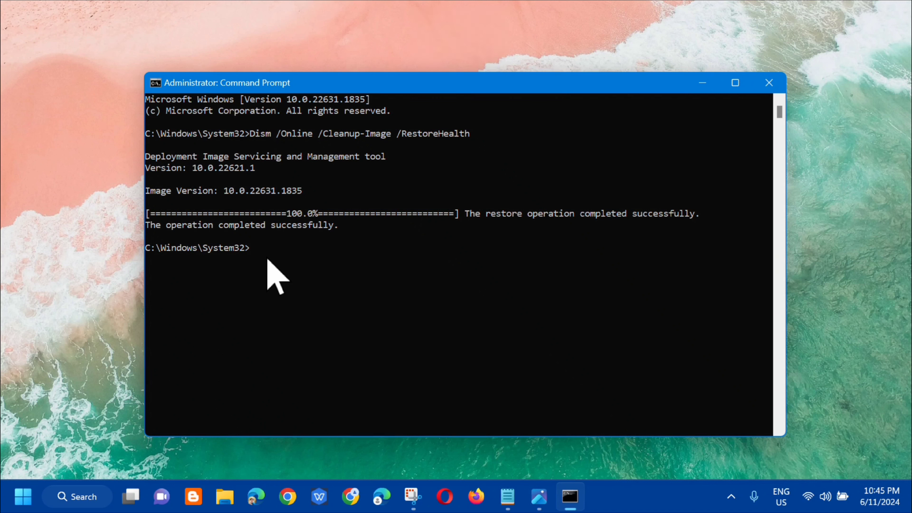
Enter sfc /scannow to start the system file integrity scan.
type("sfc /sc")
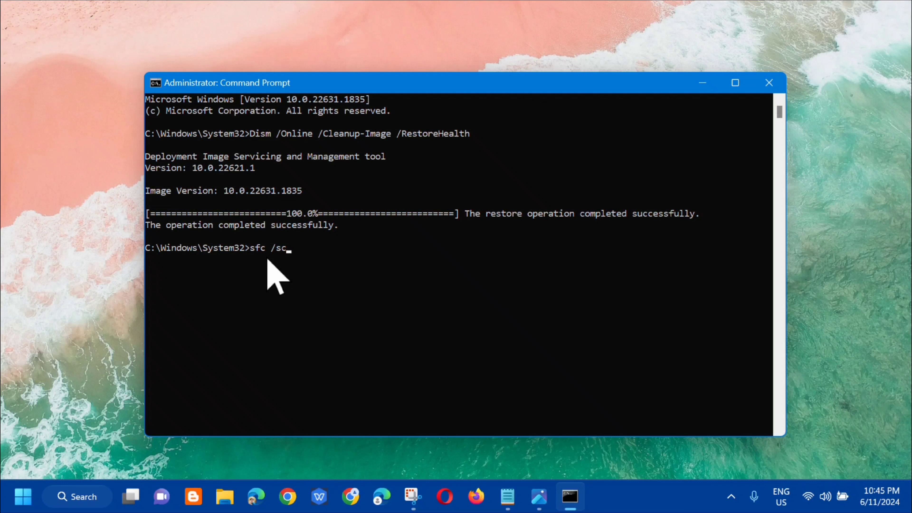
type("annow")
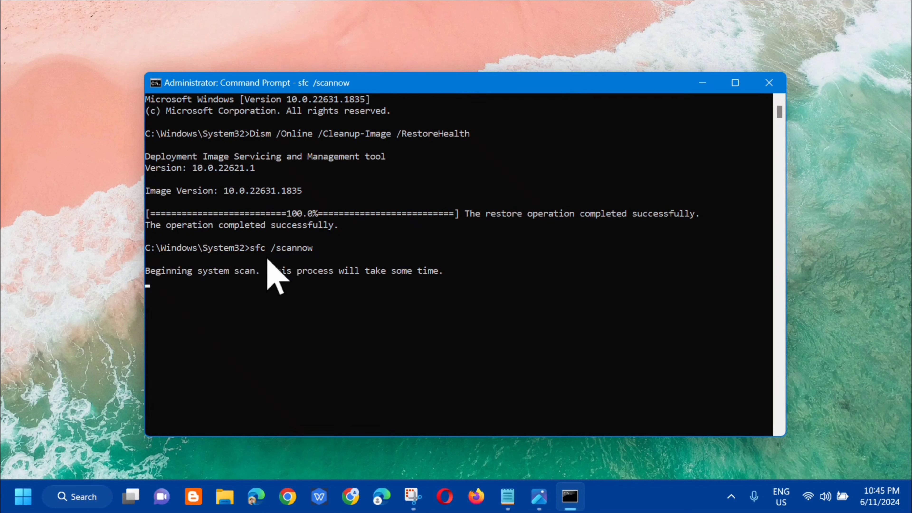
mouse_move(200, 314)
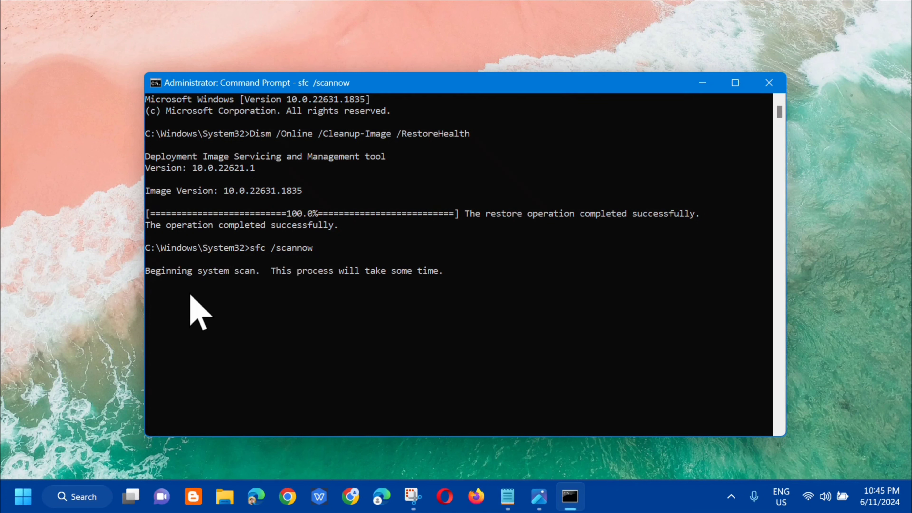
mouse_move(259, 297)
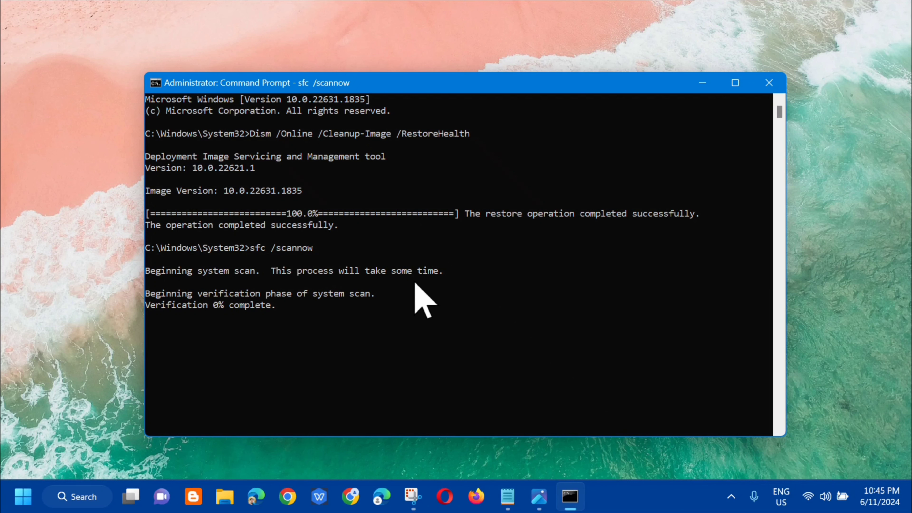
mouse_move(279, 337)
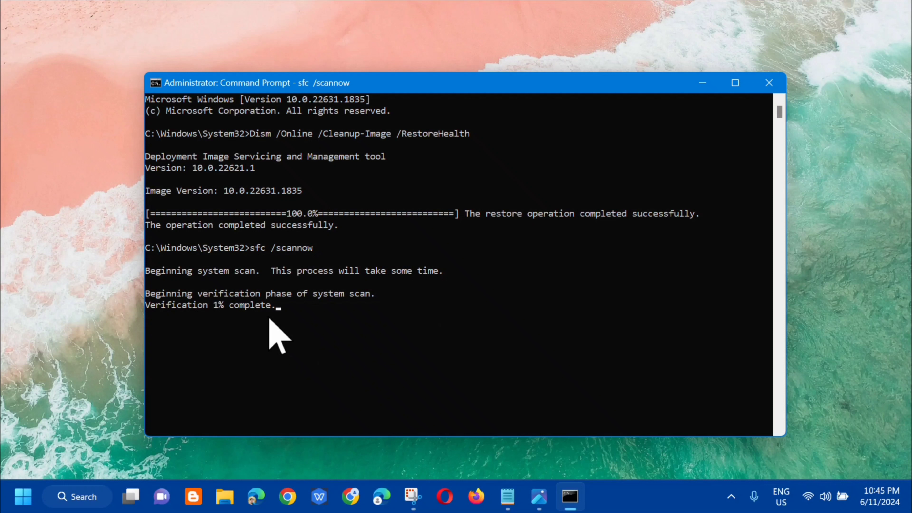
mouse_move(349, 322)
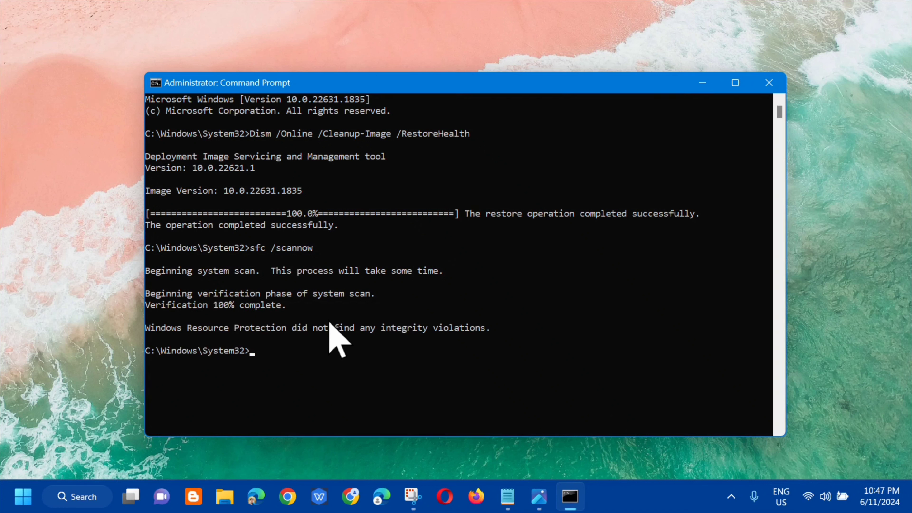
mouse_move(233, 331)
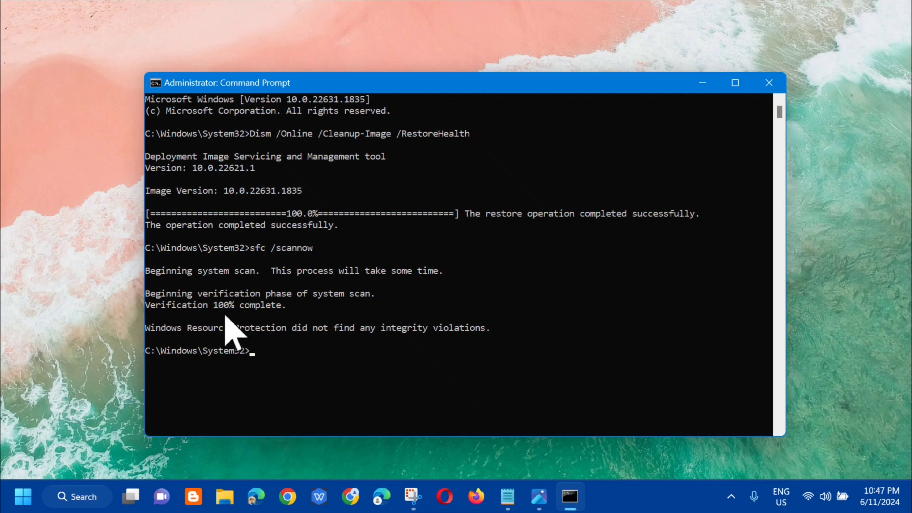
mouse_move(291, 326)
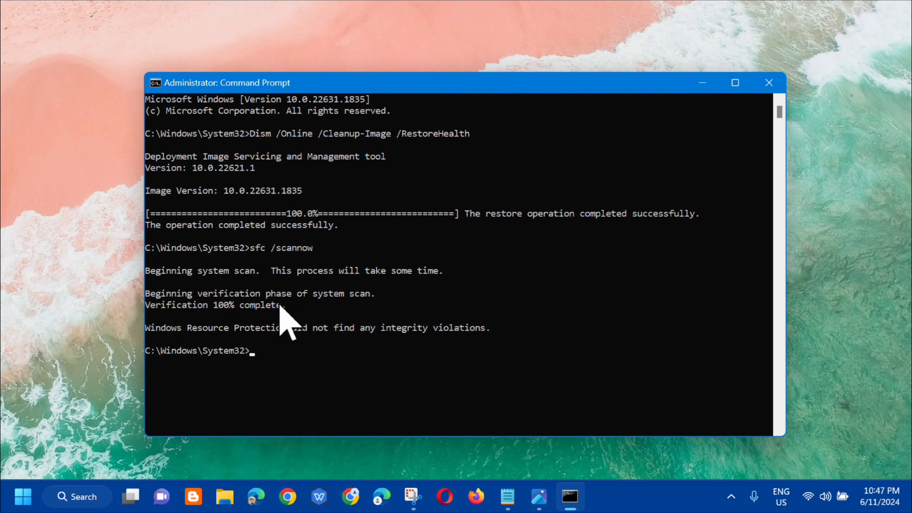
Close Command Prompt, then open and dismiss the Start menu, leaving the empty desktop.
left_click(769, 83)
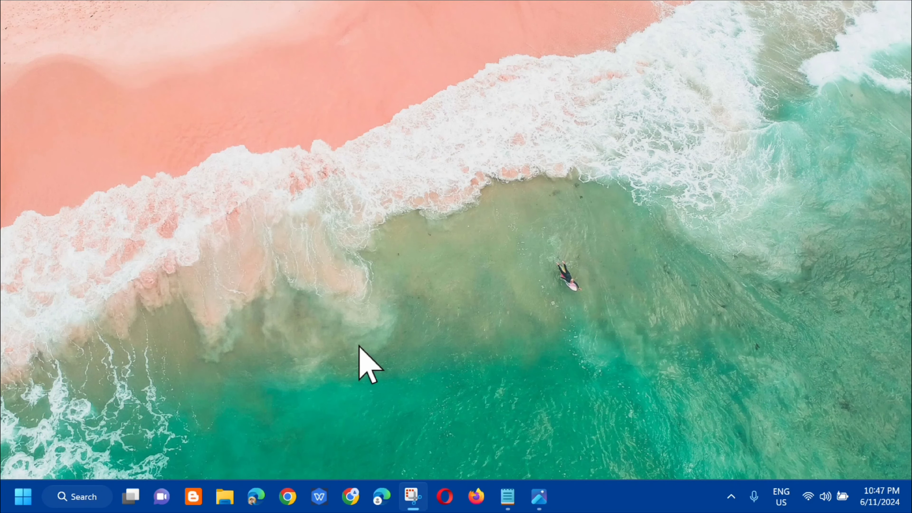
left_click(24, 496)
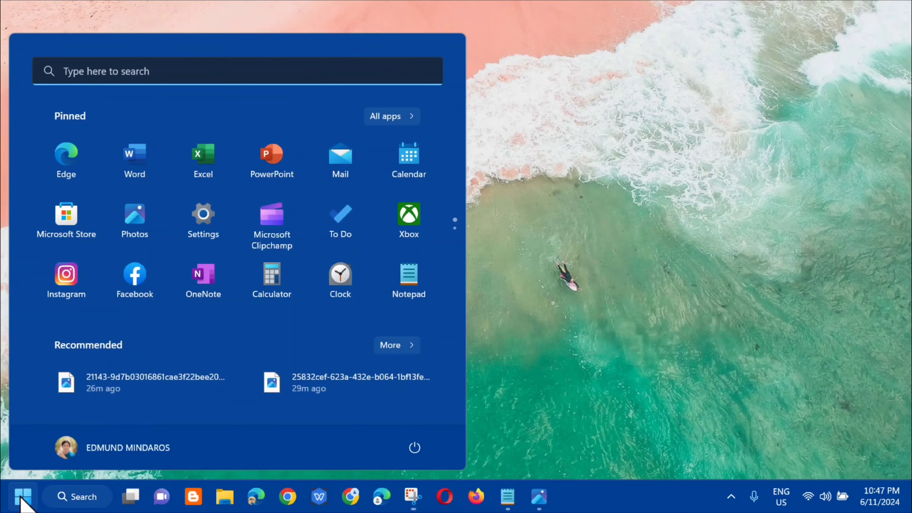
left_click(414, 448)
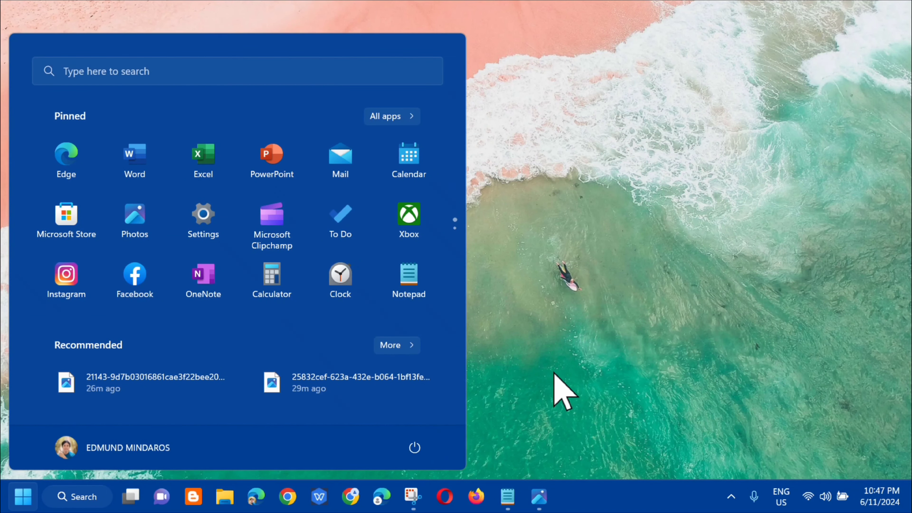
left_click(23, 496)
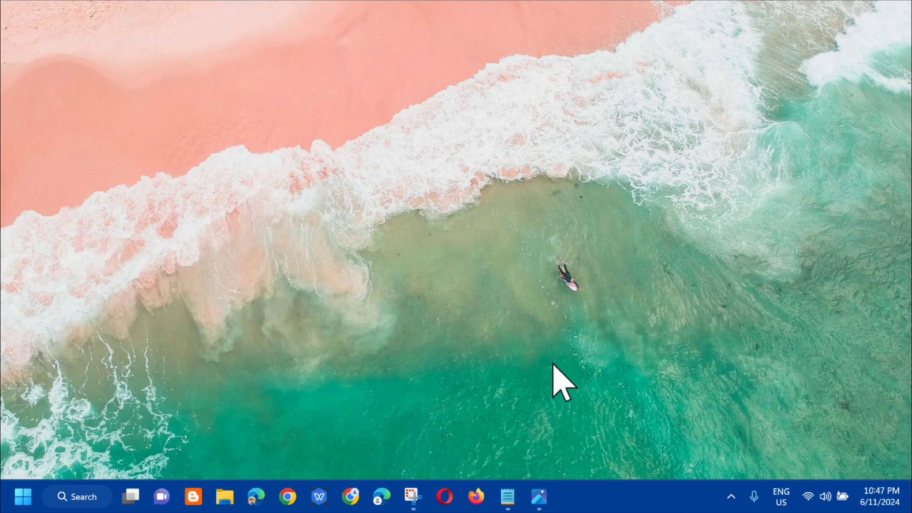